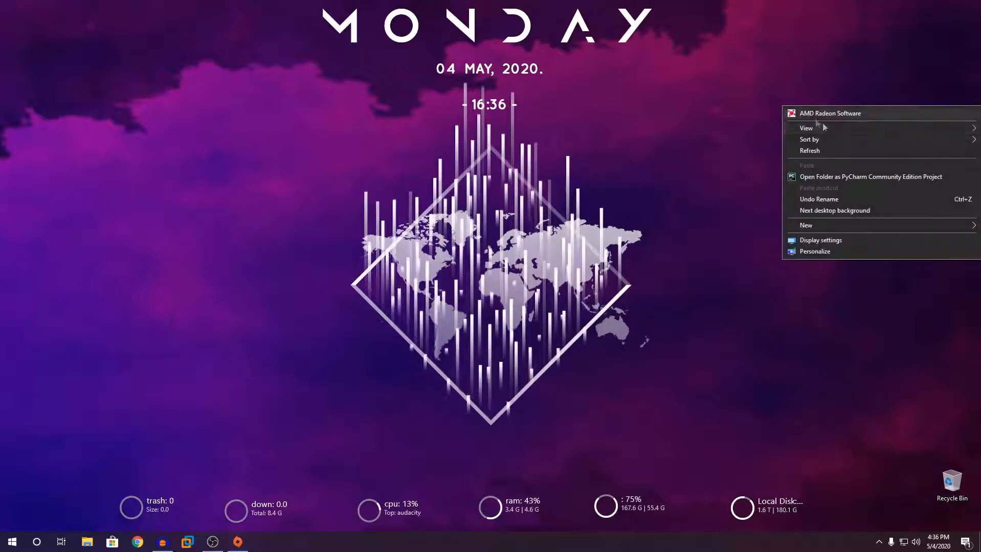
Dismiss the desktop menu and launch the Origin client from the taskbar
click(830, 155)
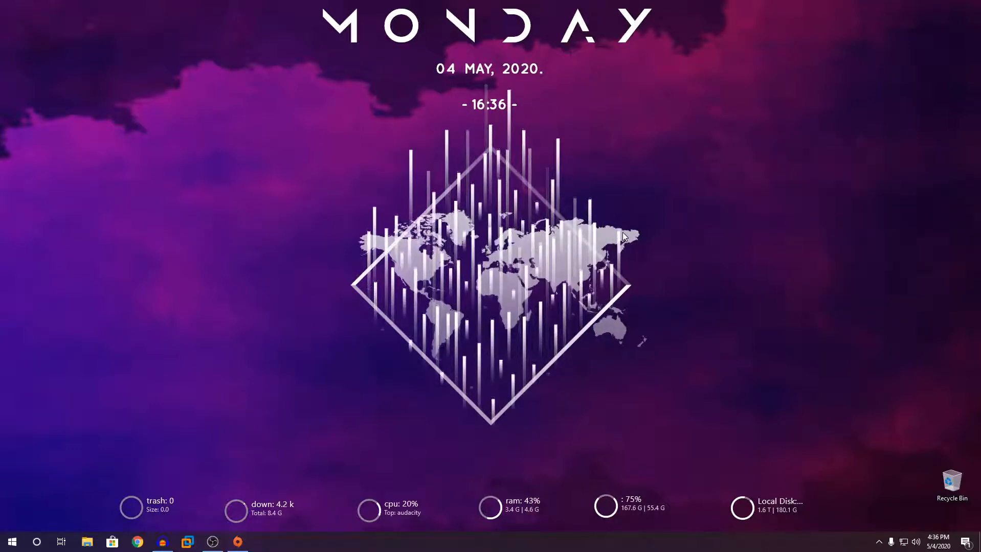
right_click(622, 236)
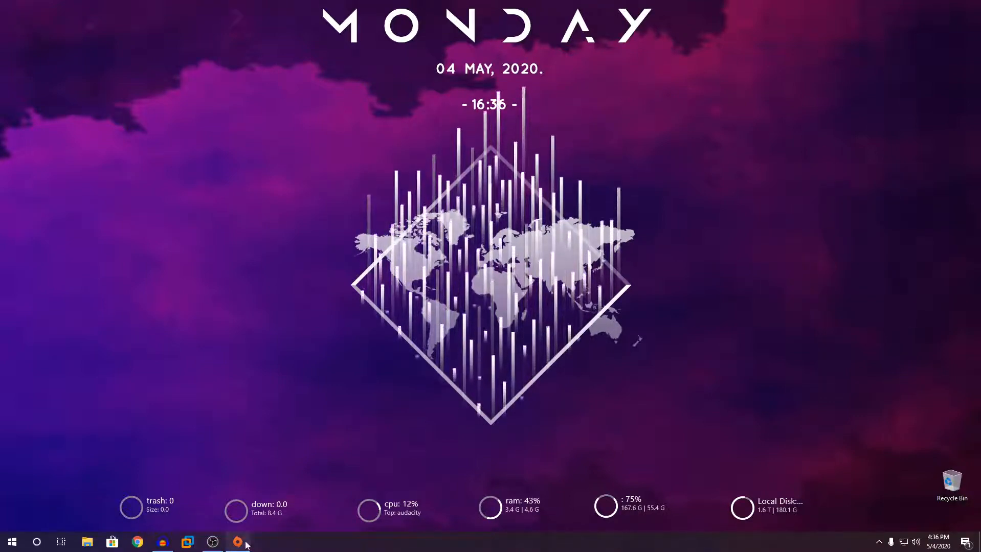
click(236, 542)
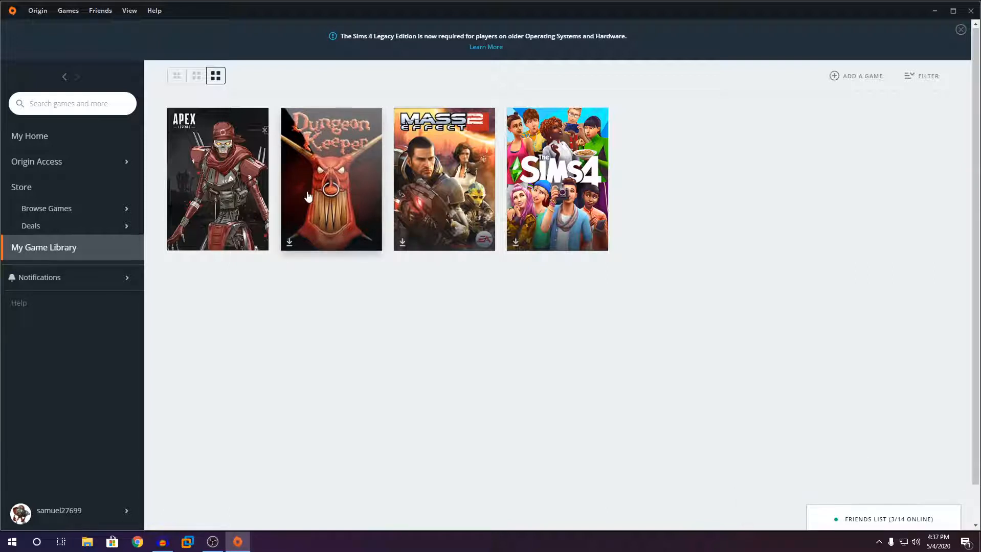
Start the Dungeon Keeper download from its library tile's context menu
right_click(330, 188)
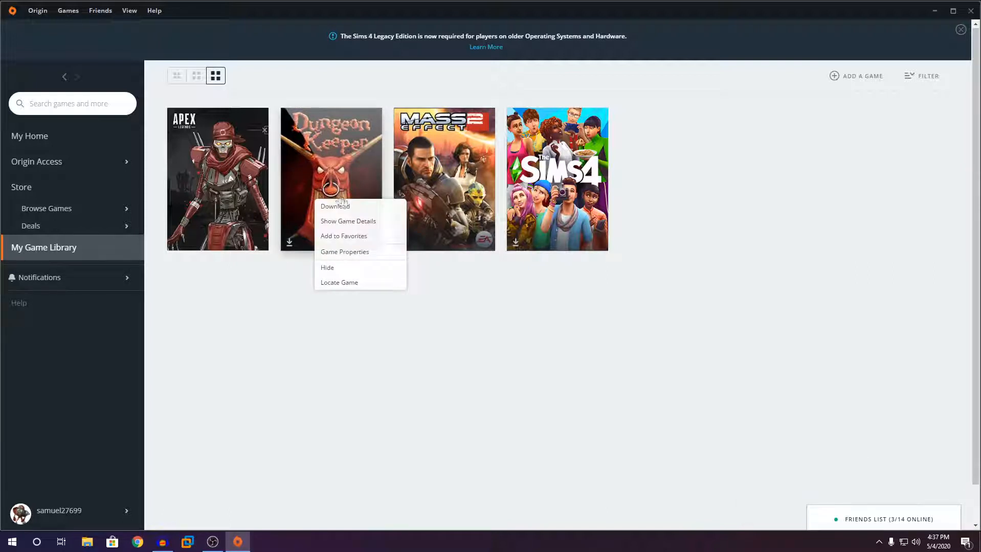
click(335, 207)
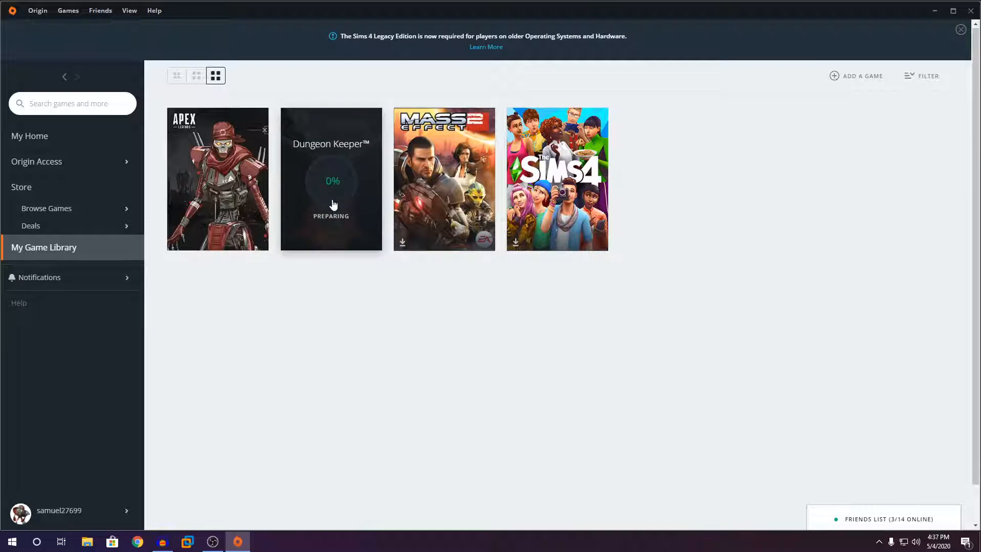
click(59, 510)
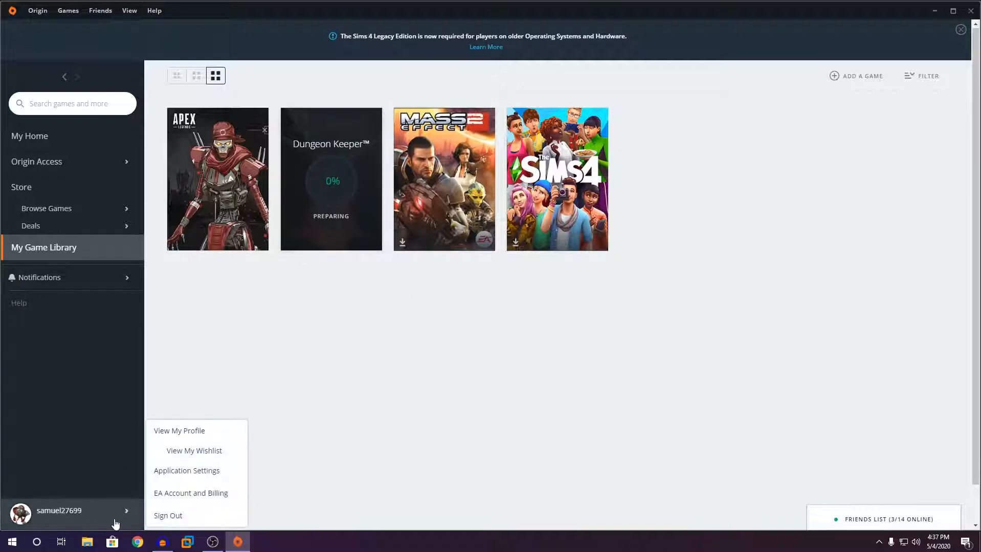
click(330, 179)
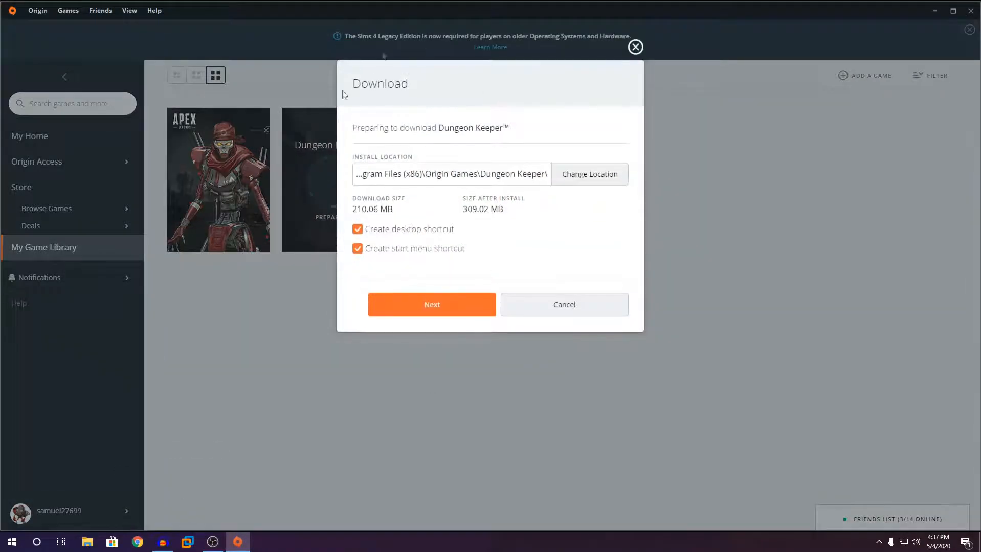
mouse_move(238, 468)
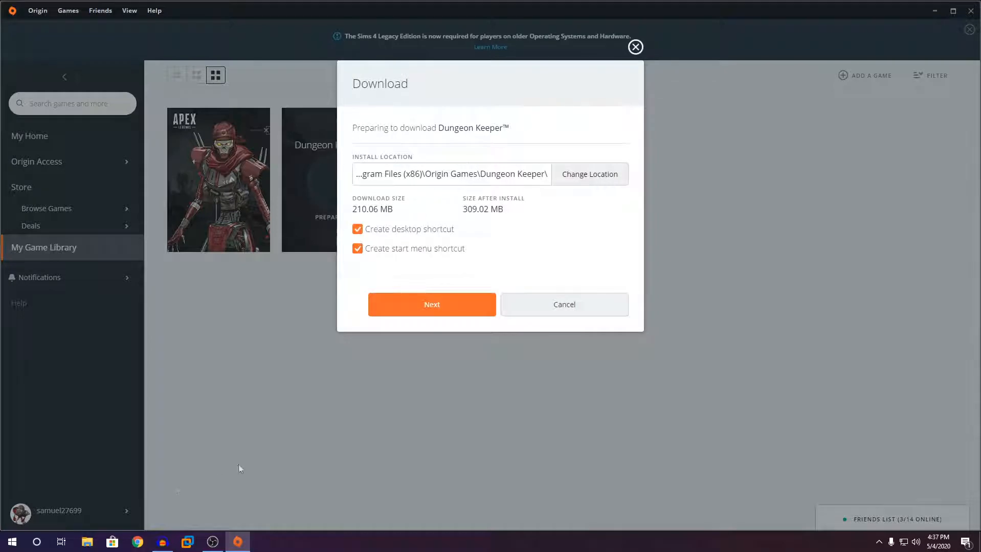
Quick-format USB Drive (E:) as NTFS and confirm erasing its data
click(88, 541)
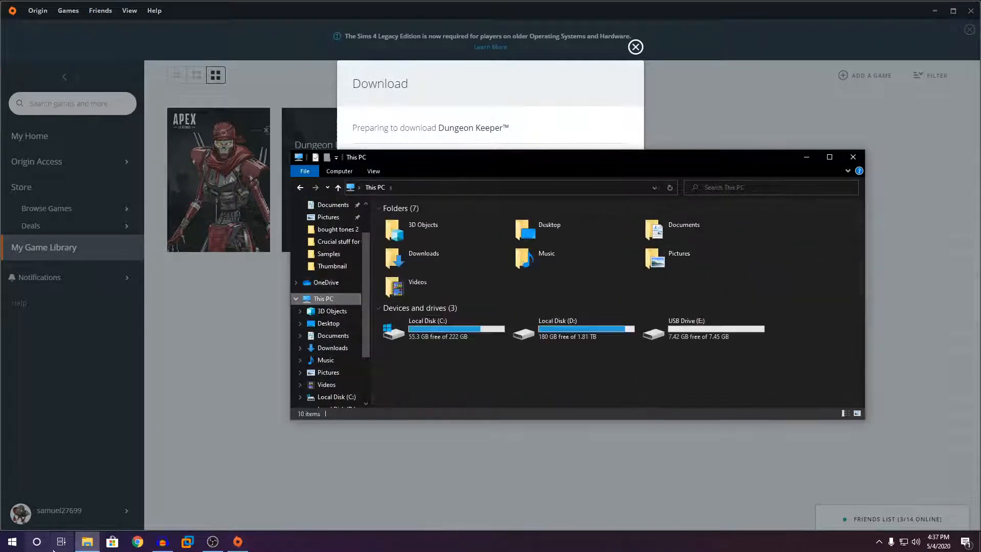
click(700, 328)
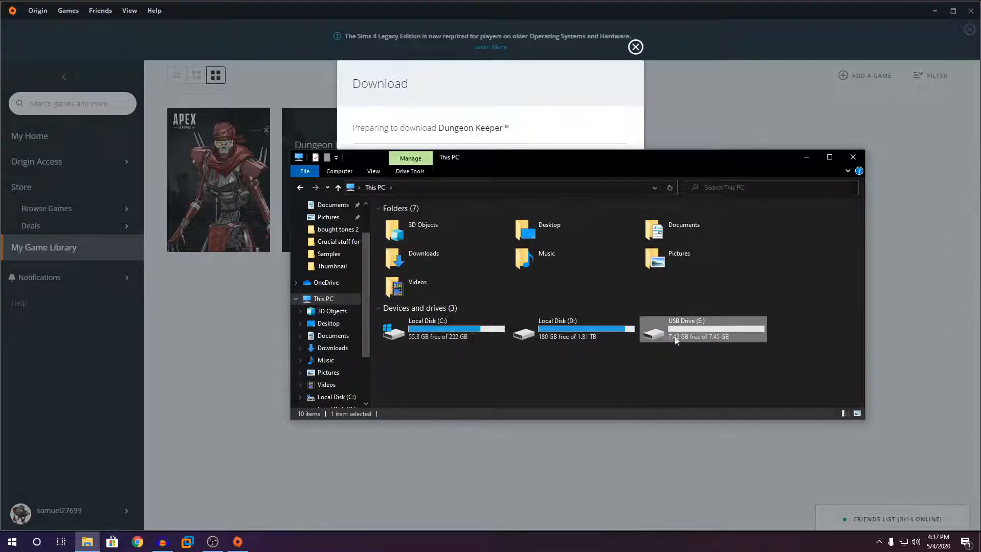
right_click(674, 339)
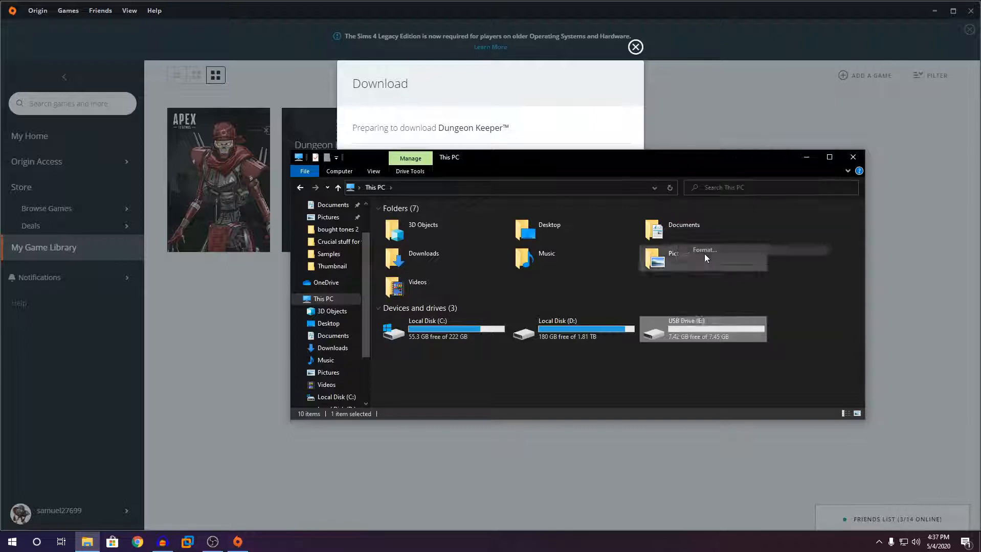
click(703, 250)
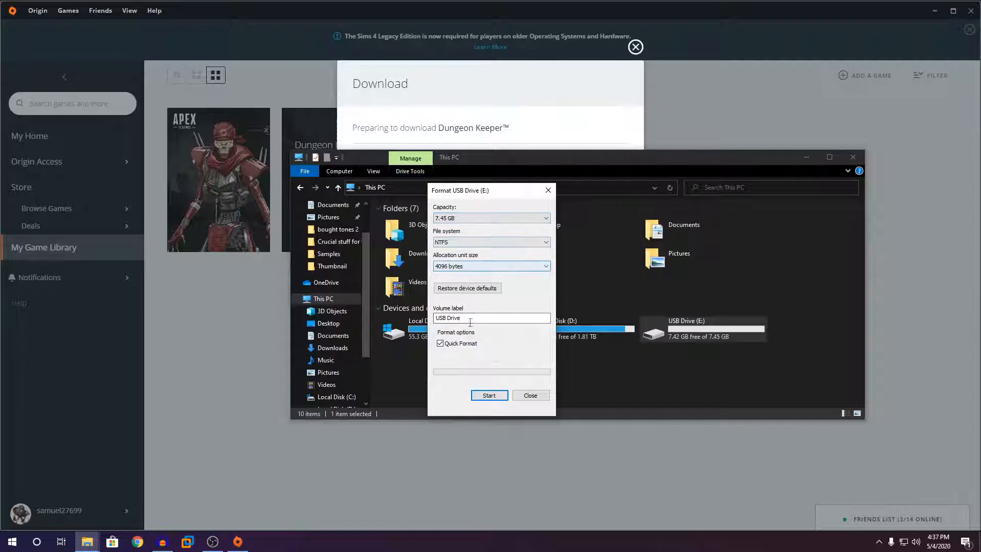
click(440, 343)
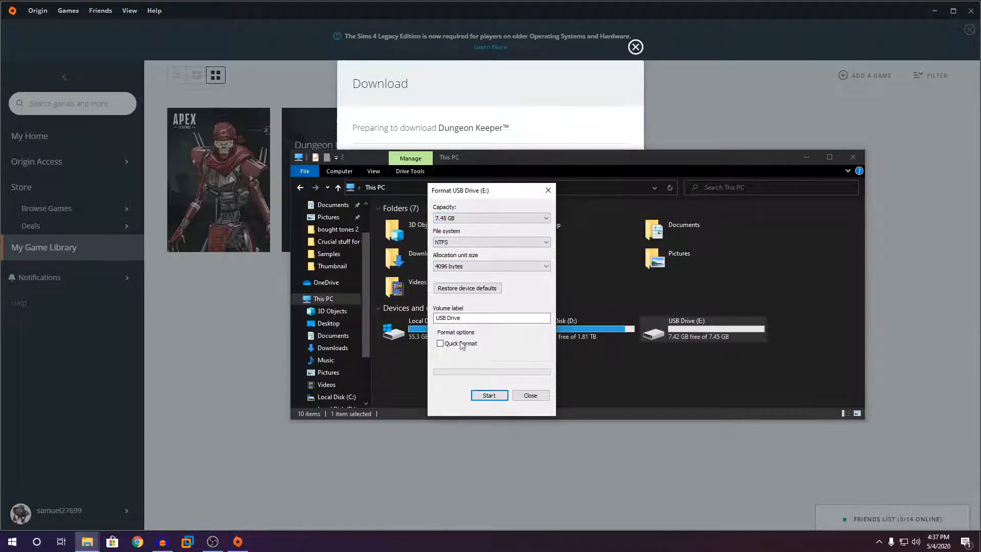
click(440, 343)
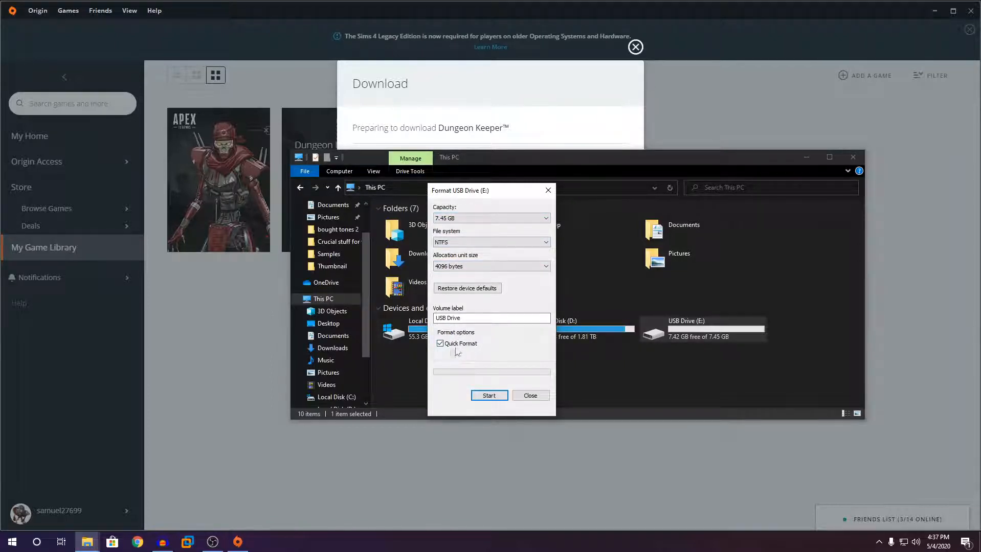
click(488, 396)
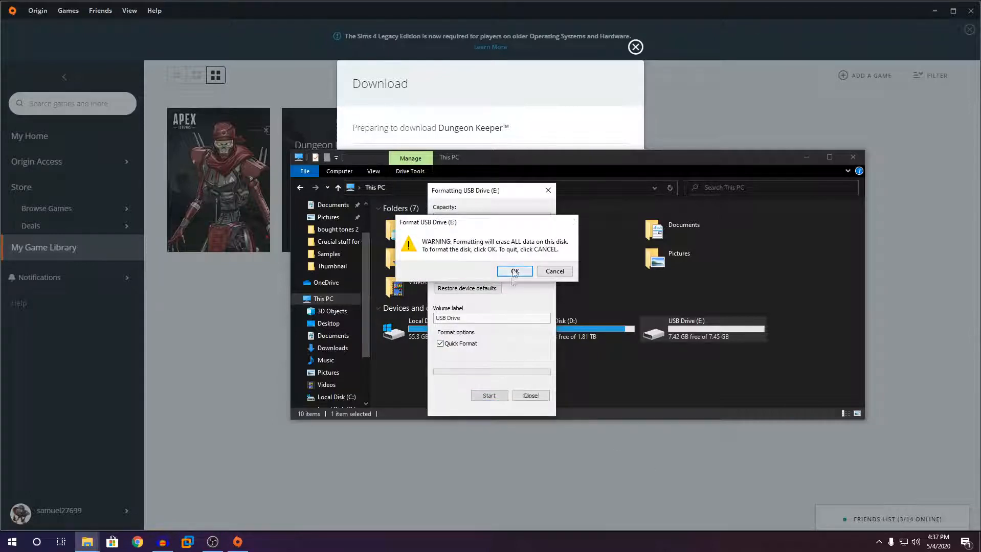
click(514, 271)
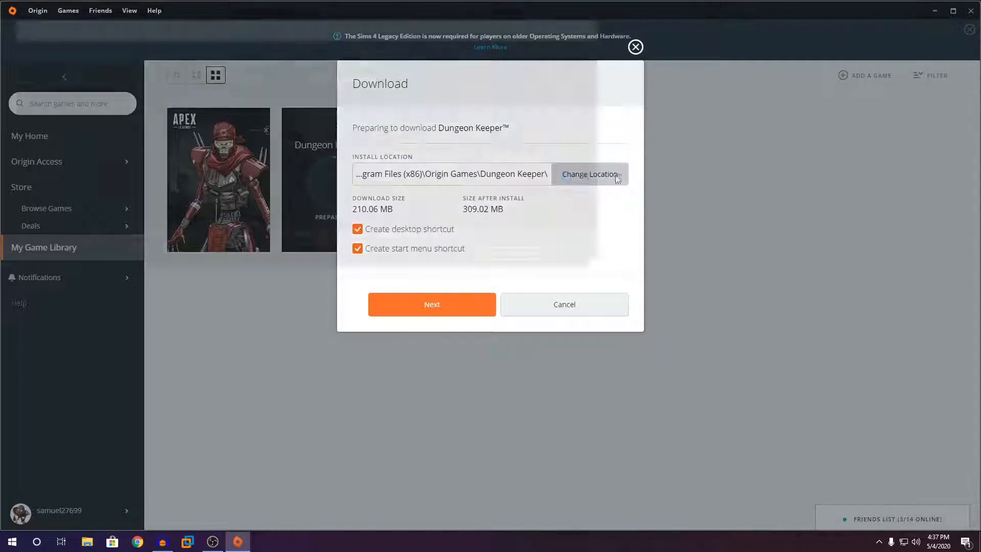
Set Dungeon Keeper's install location to a new 'Orign Games' folder on USB Drive (E:)
click(588, 174)
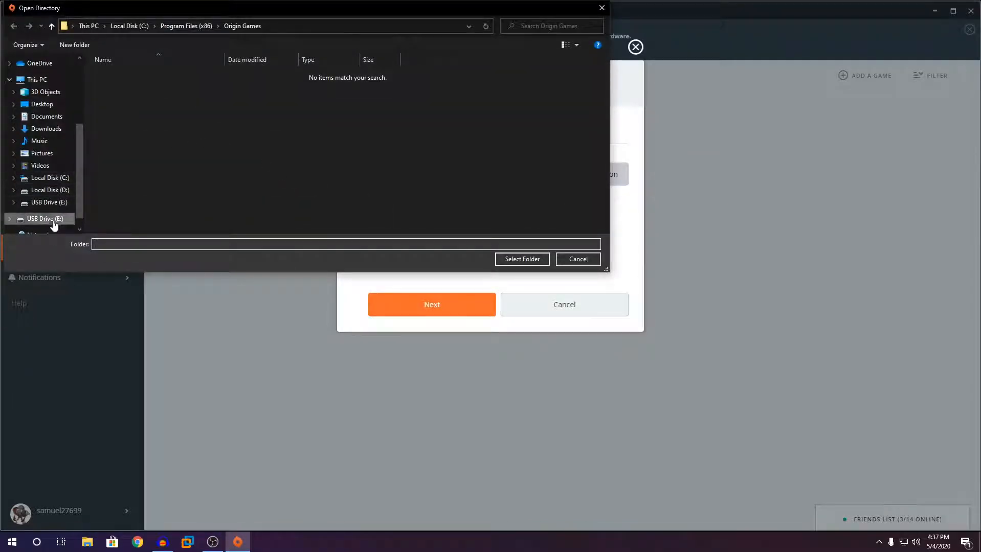
click(45, 218)
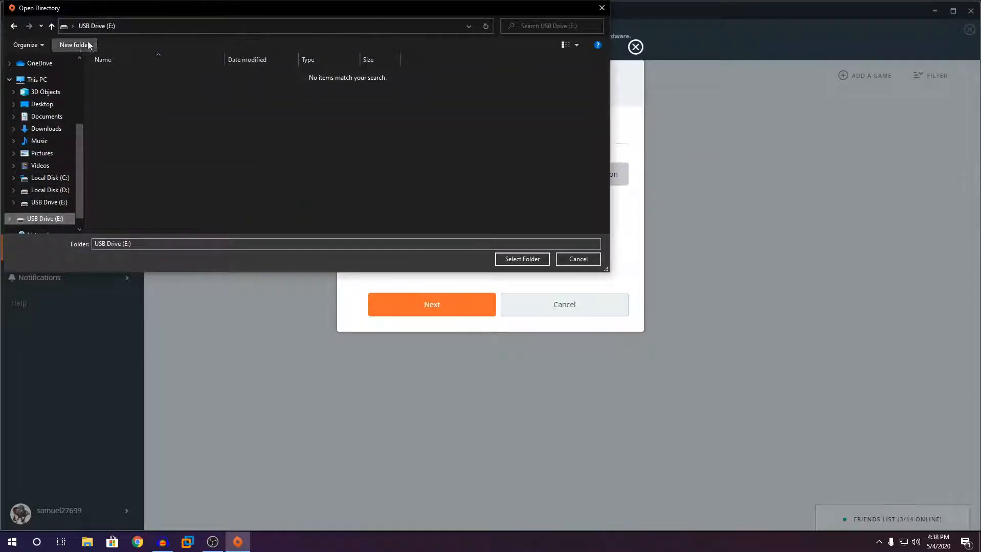
click(75, 45)
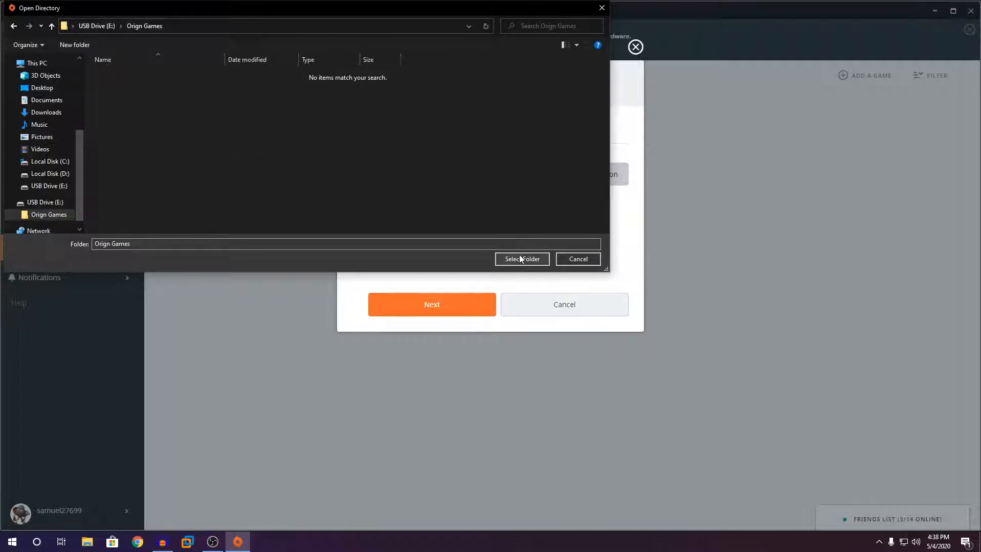
click(522, 259)
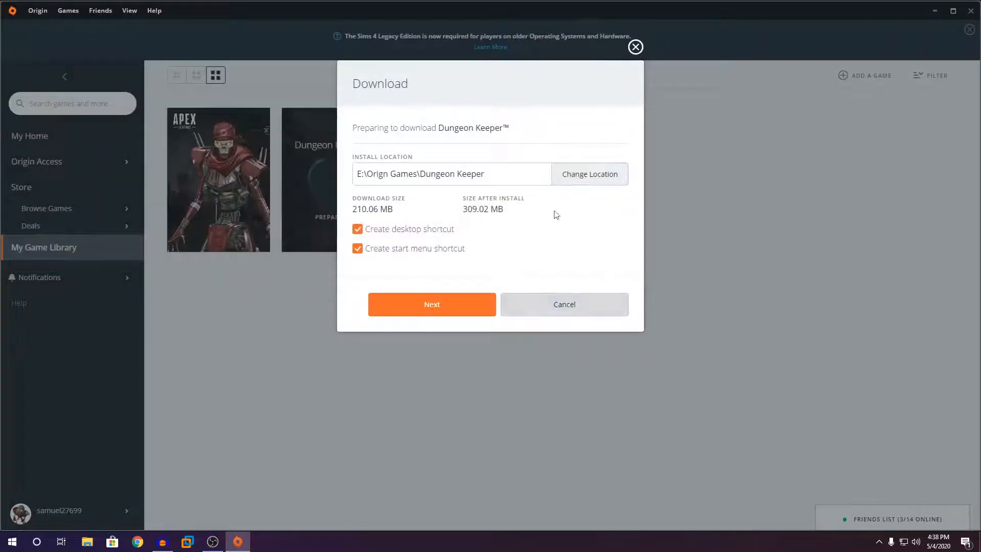
Accept the install settings and license agreement to begin the Dungeon Keeper download
click(432, 304)
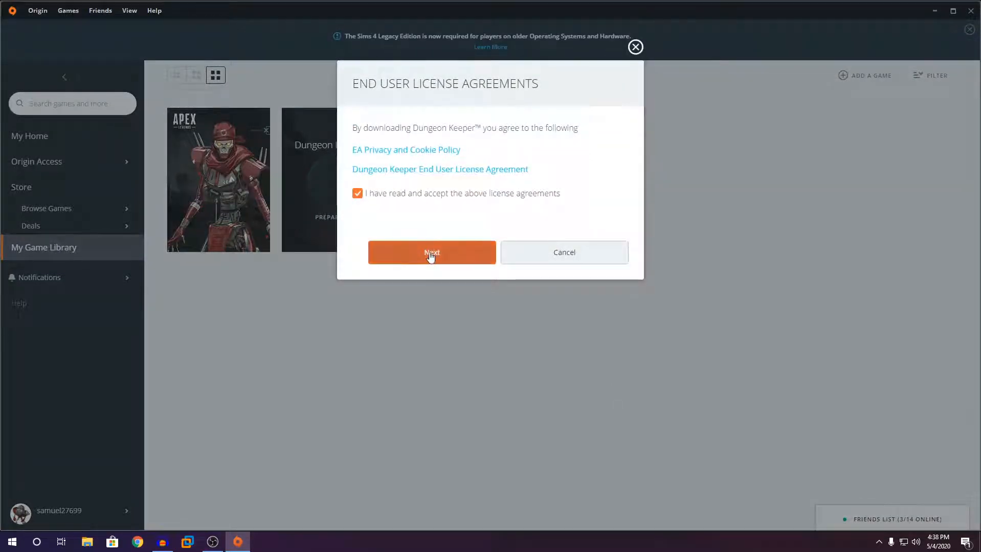
click(432, 252)
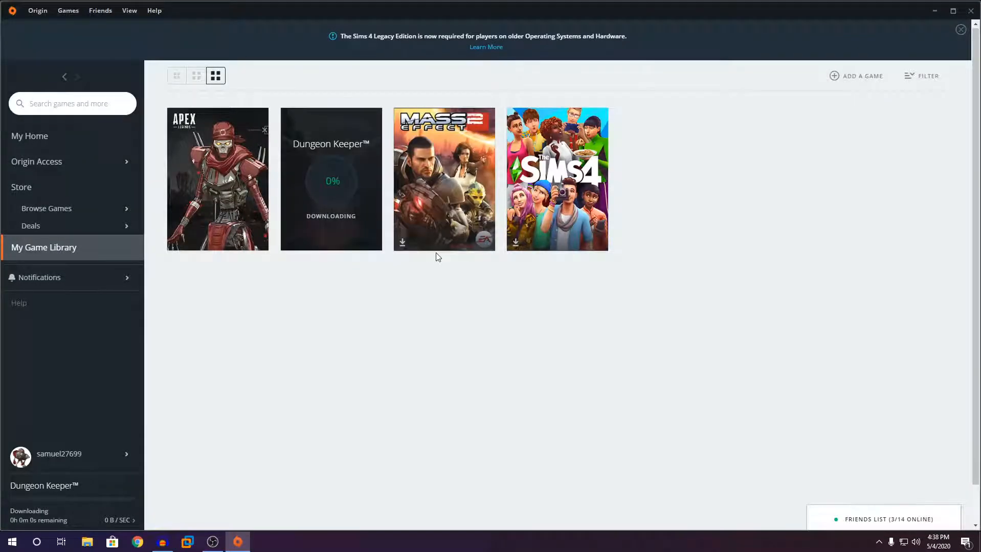
mouse_move(530, 305)
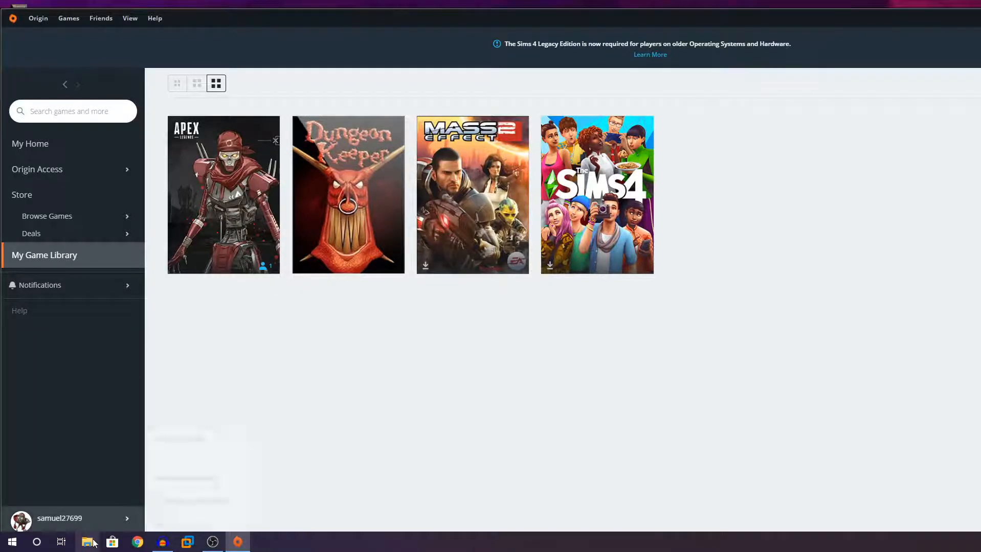
Quick-format USB Drive (E:) again with NTFS, confirm, and close the Format window
click(87, 541)
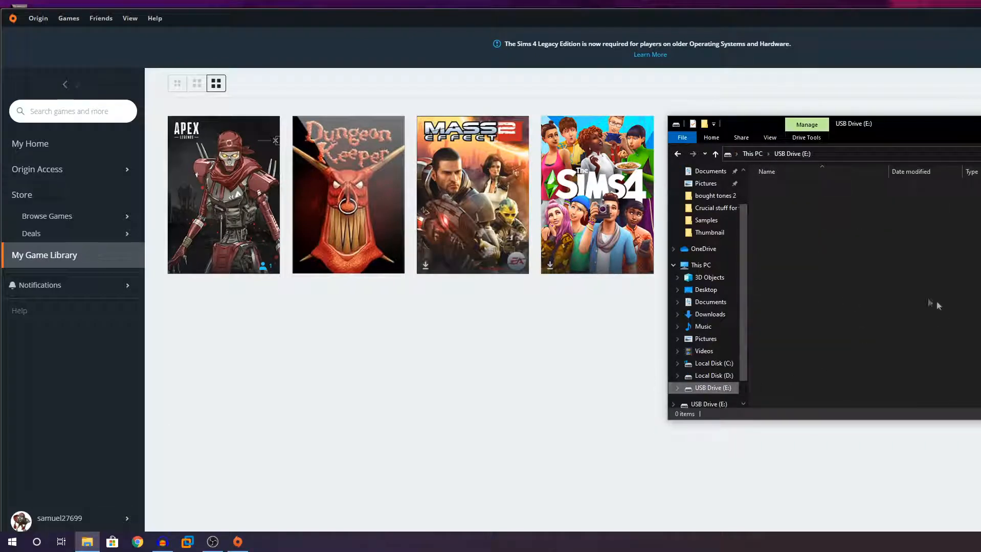
click(701, 265)
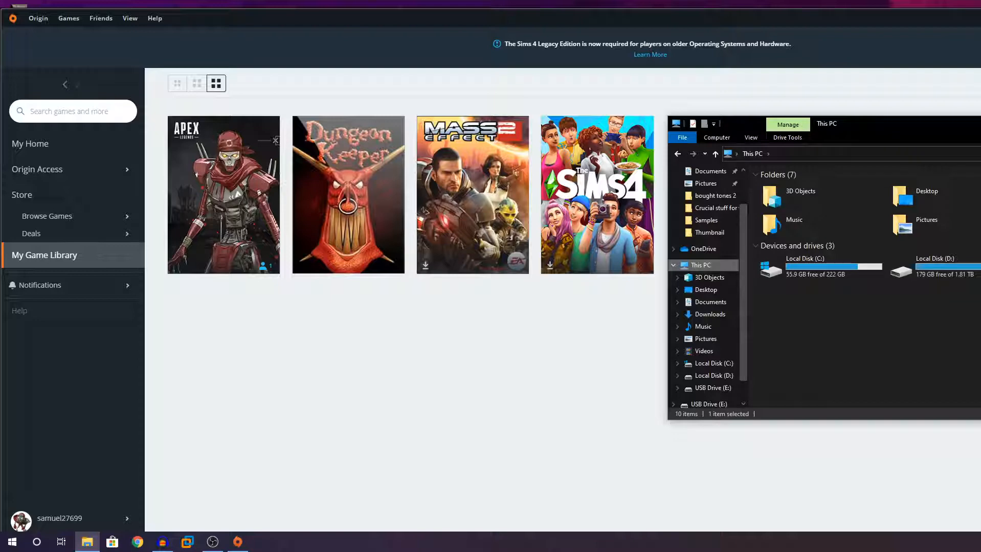
click(672, 265)
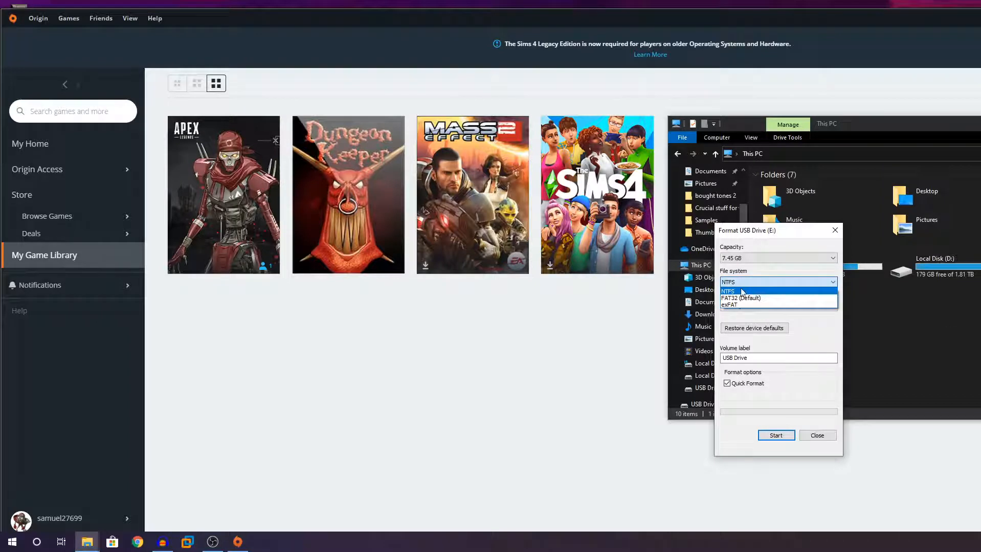
click(727, 291)
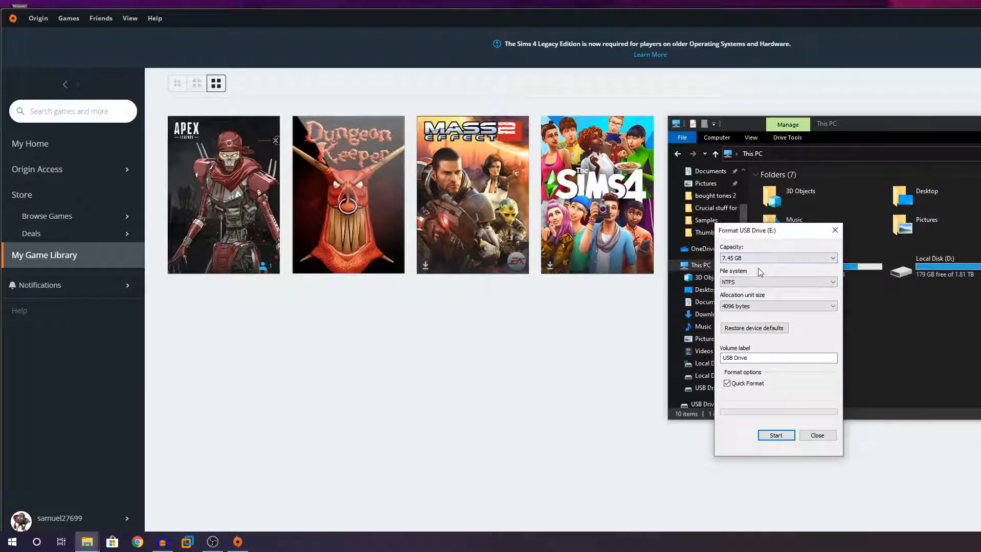
click(777, 306)
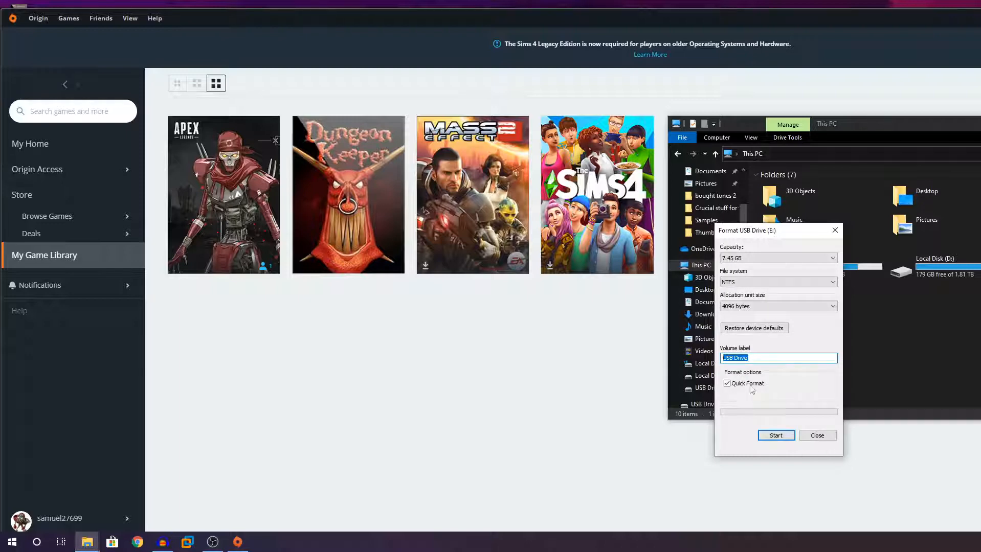
click(776, 435)
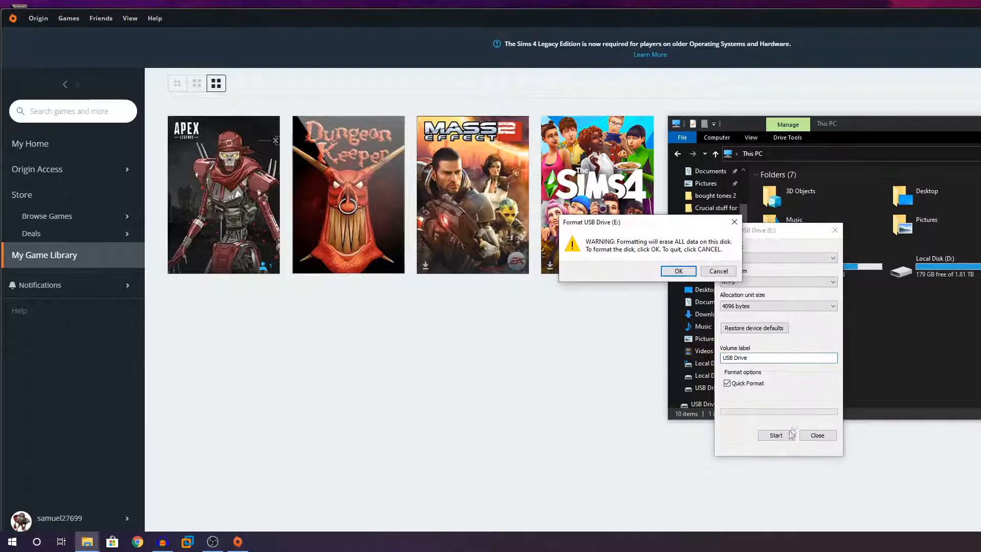
click(677, 271)
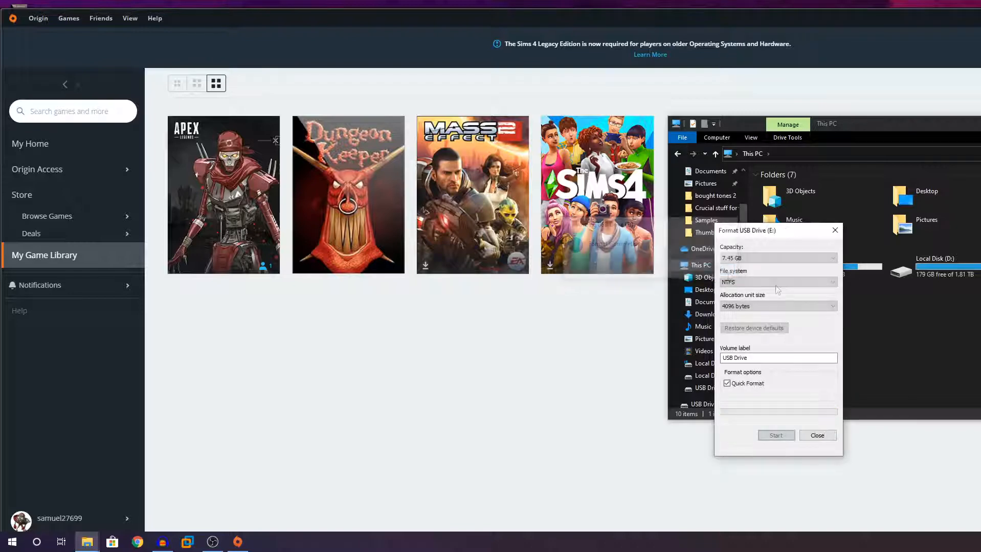
click(817, 435)
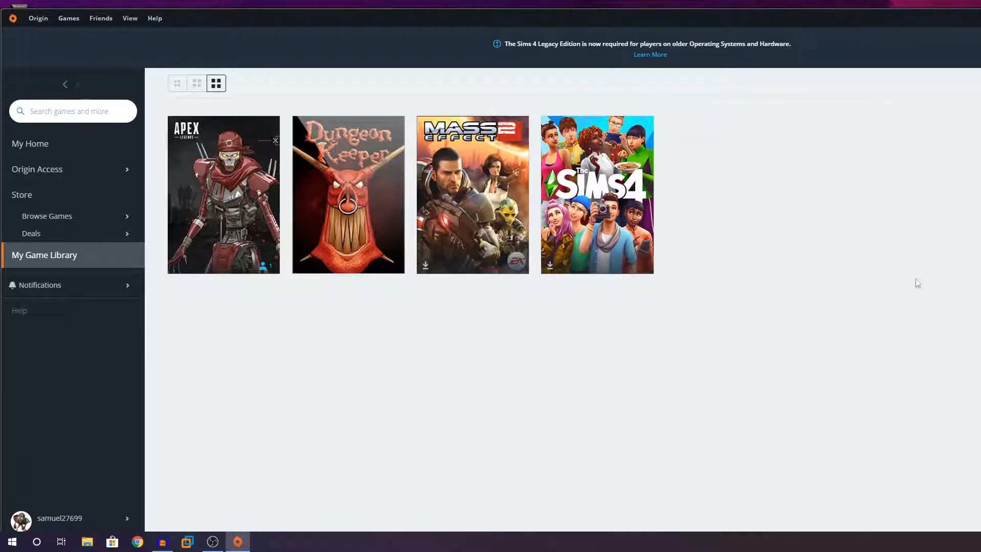
mouse_move(490, 359)
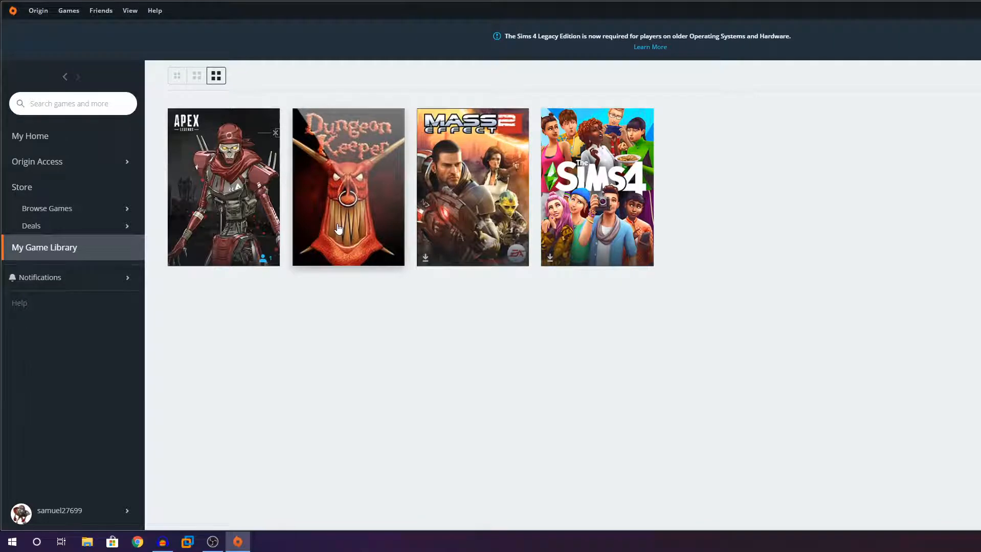
mouse_move(343, 207)
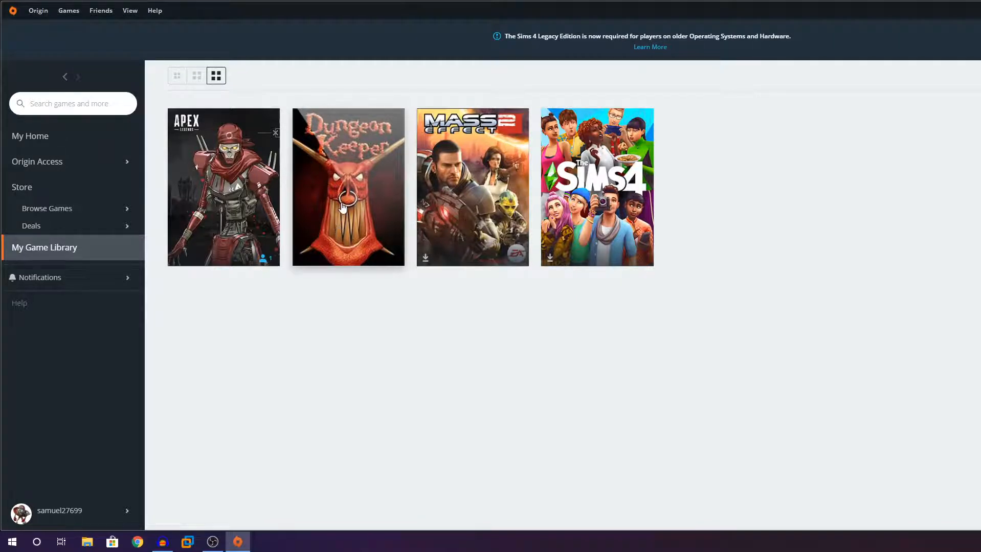
Open the Dungeon Keeper tile's context menu in My Game Library
right_click(348, 200)
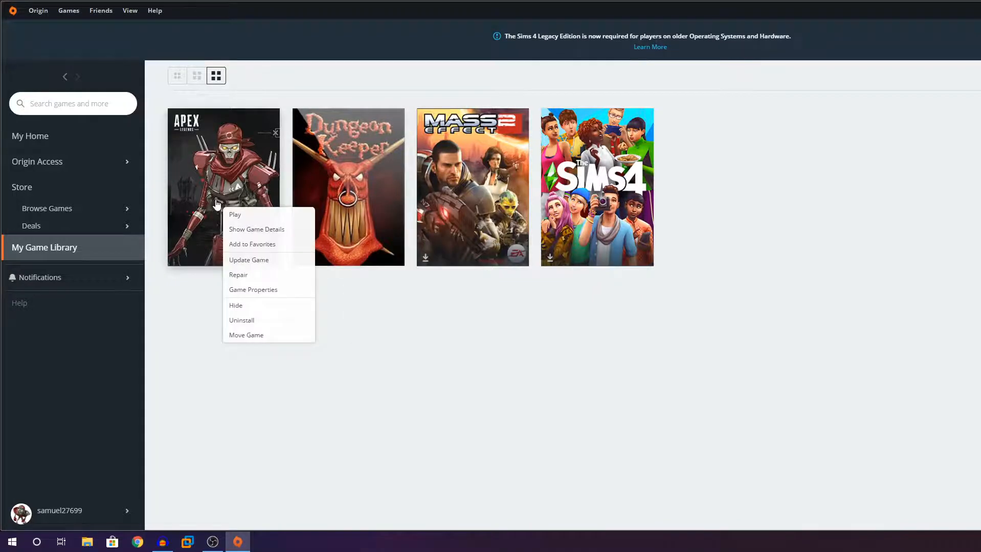
right_click(348, 187)
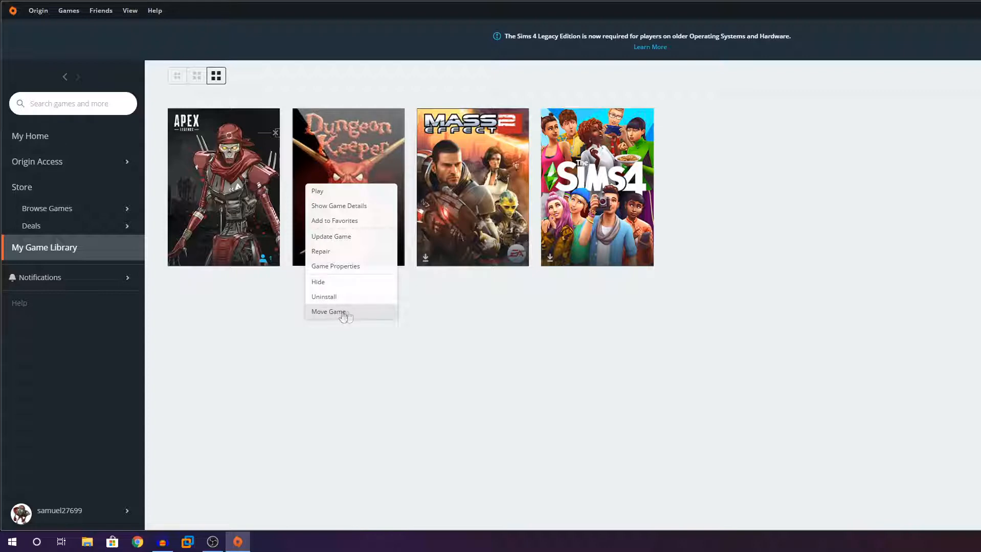
Move Dungeon Keeper into a new 'Origin Games' folder on USB Drive (E:)
click(329, 312)
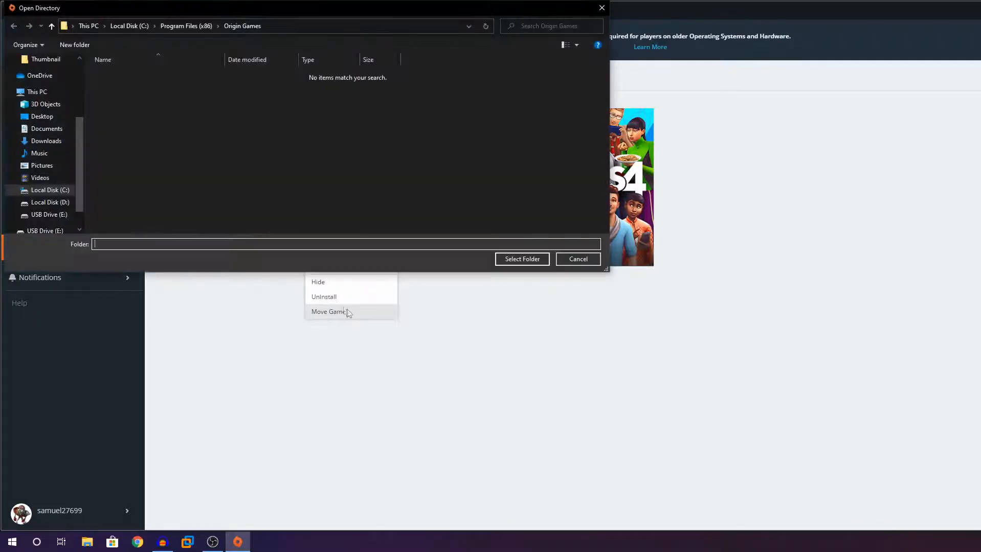
click(49, 186)
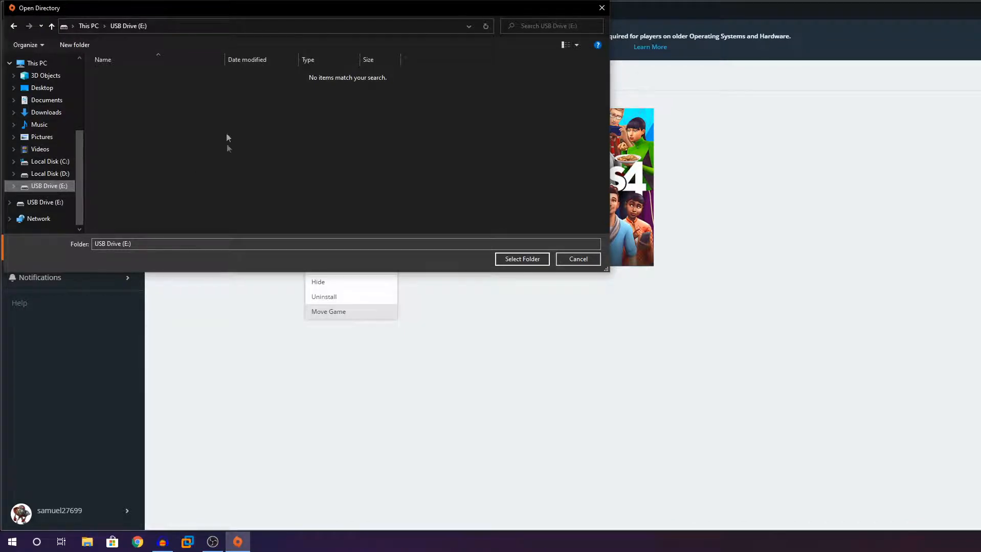
click(74, 44)
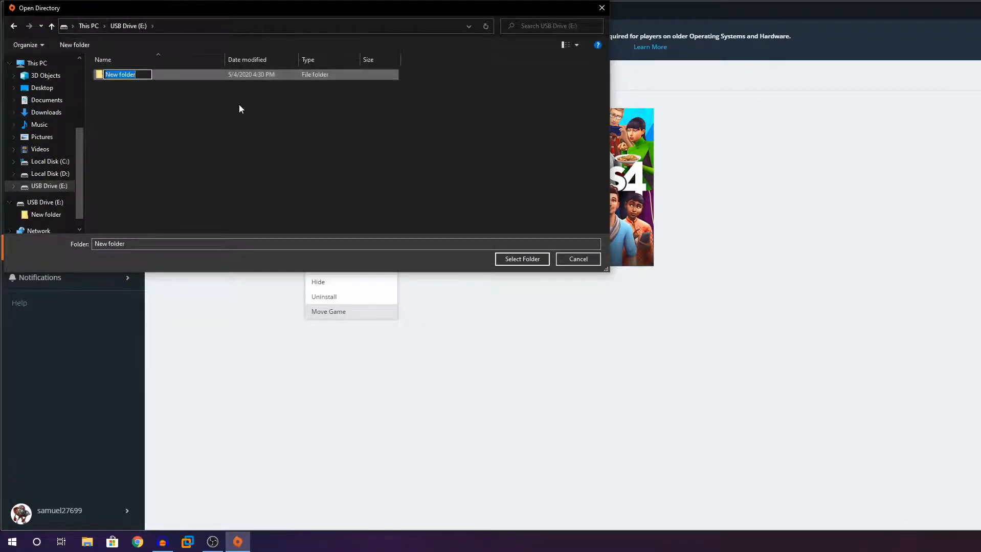
text(0)
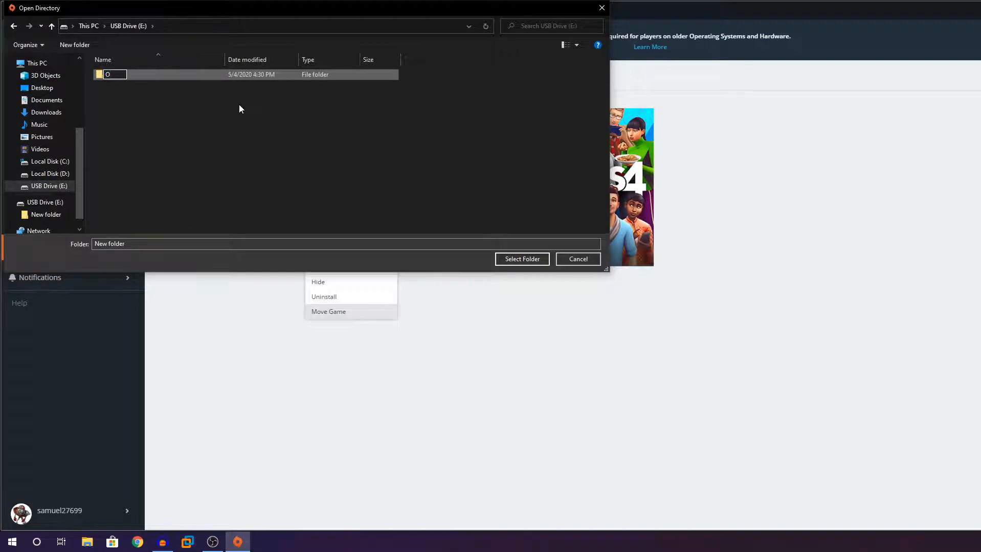
text(Origin G)
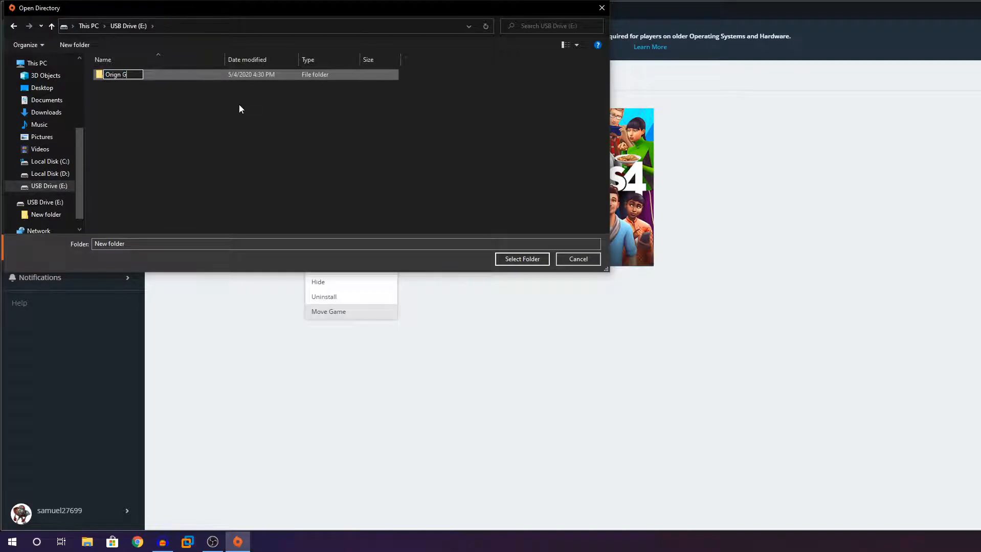
text(ames)
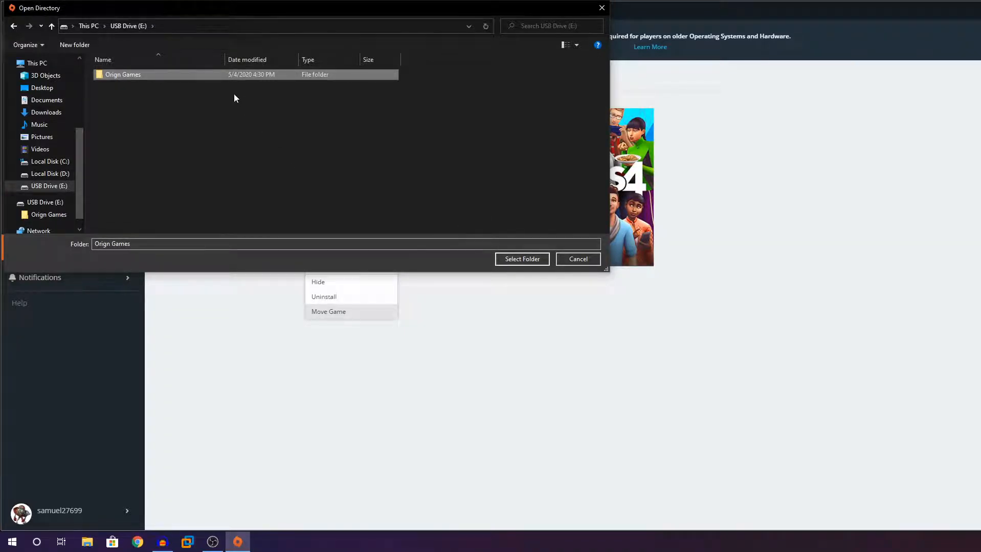
double_click(123, 75)
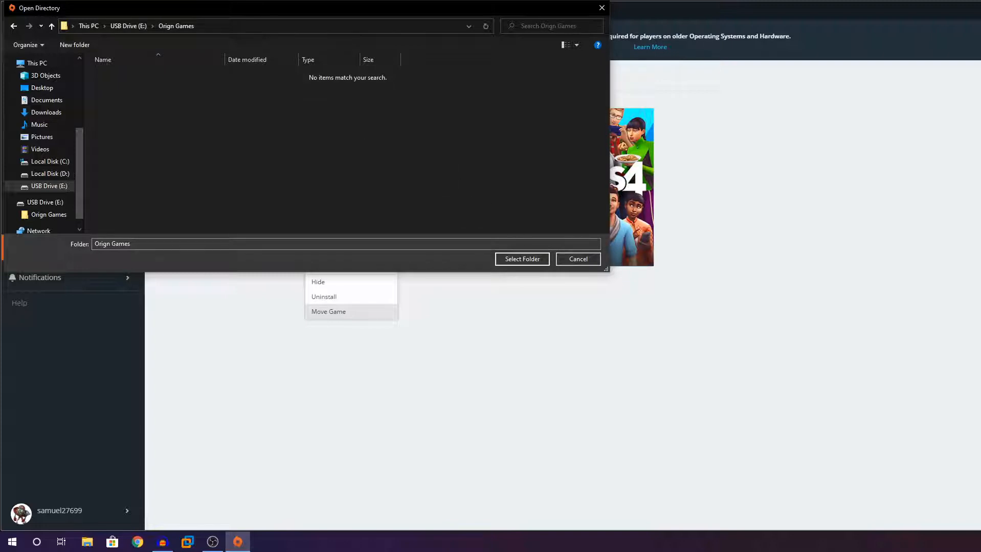
click(576, 259)
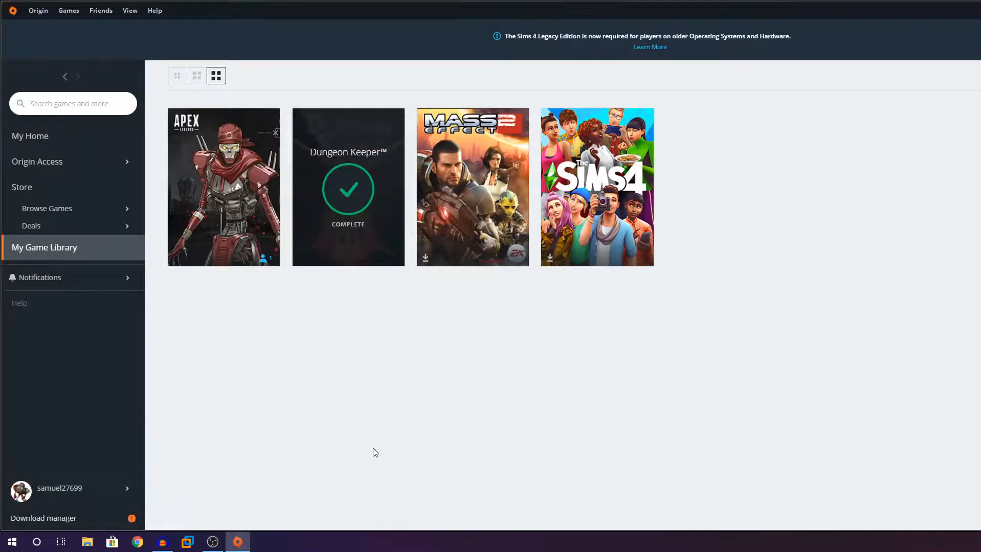
mouse_move(424, 486)
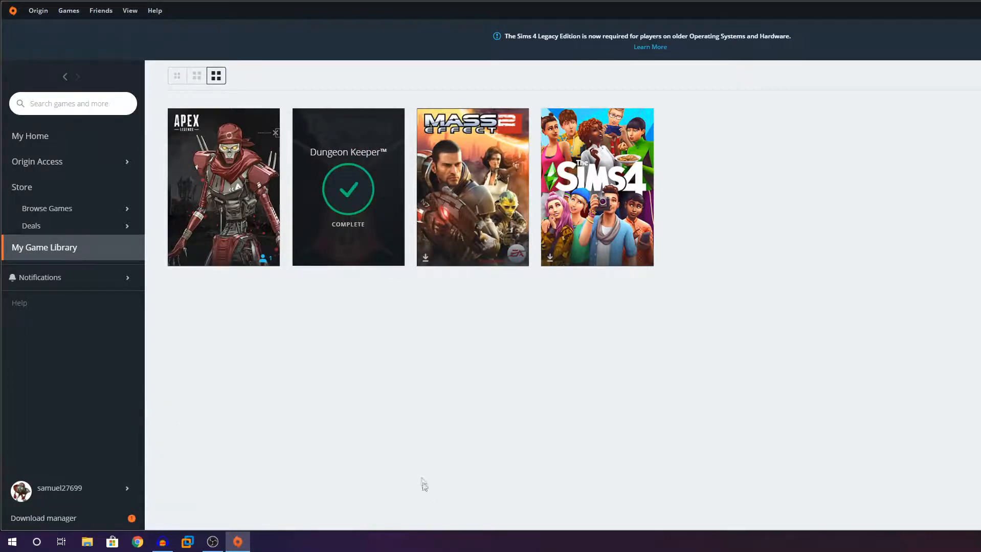
mouse_move(354, 196)
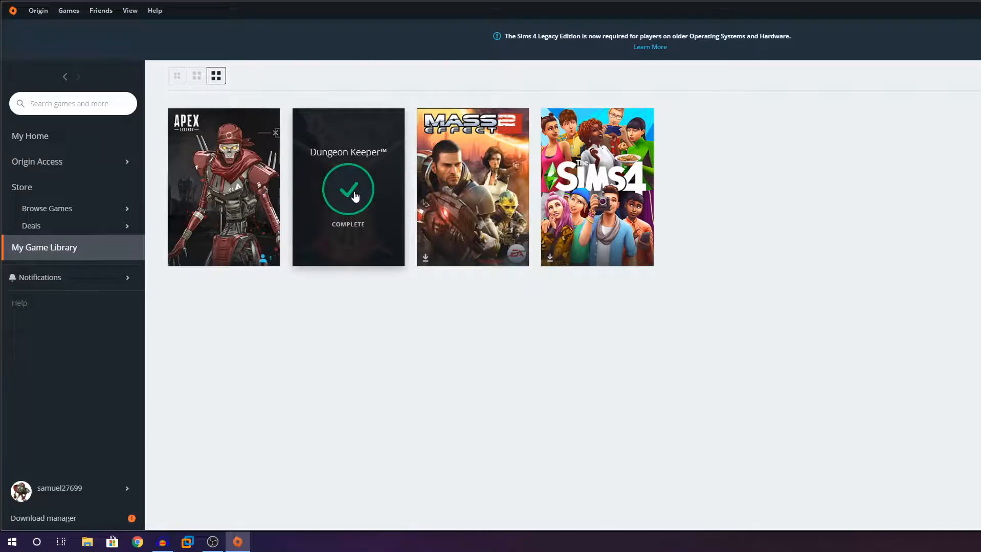
mouse_move(349, 213)
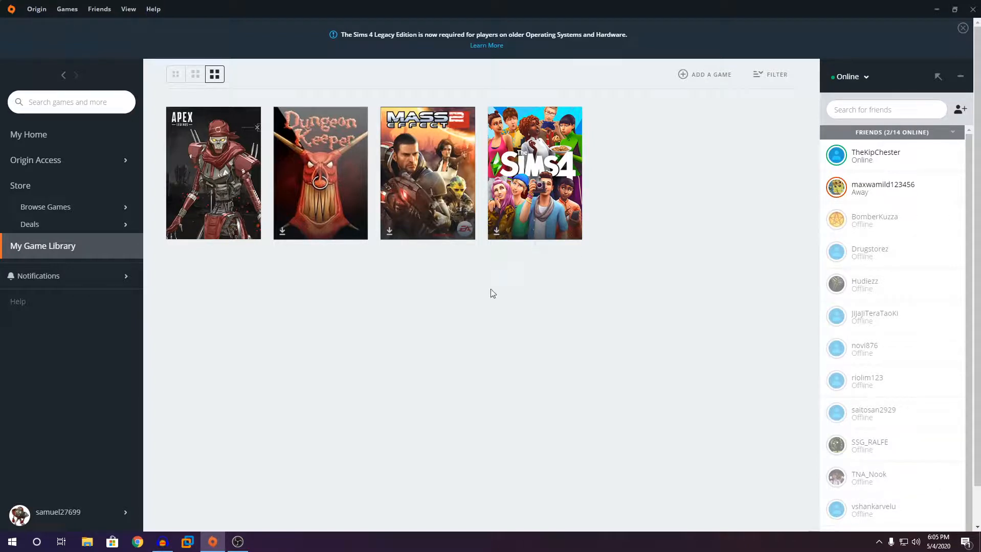
mouse_move(471, 264)
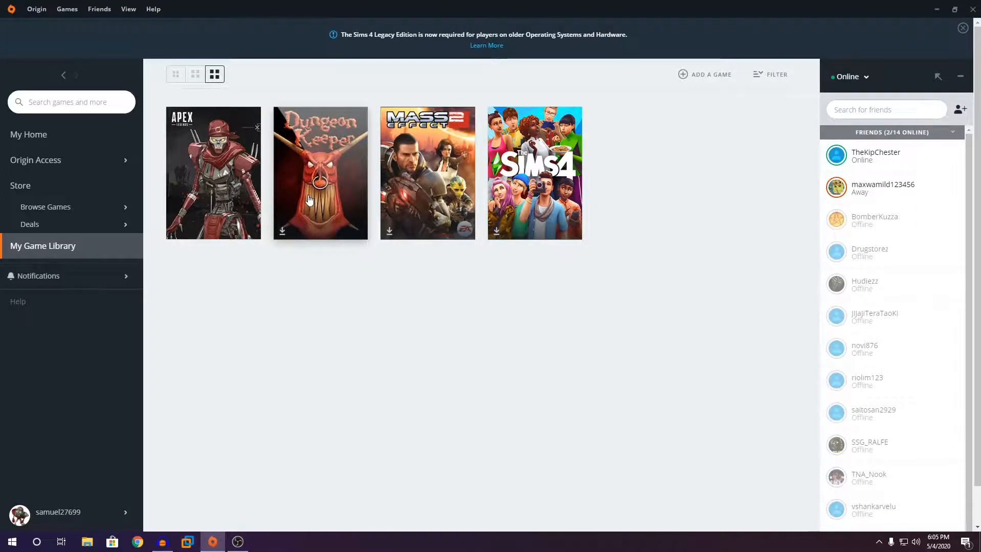
Choose Locate Game from Dungeon Keeper's library context menu
right_click(307, 182)
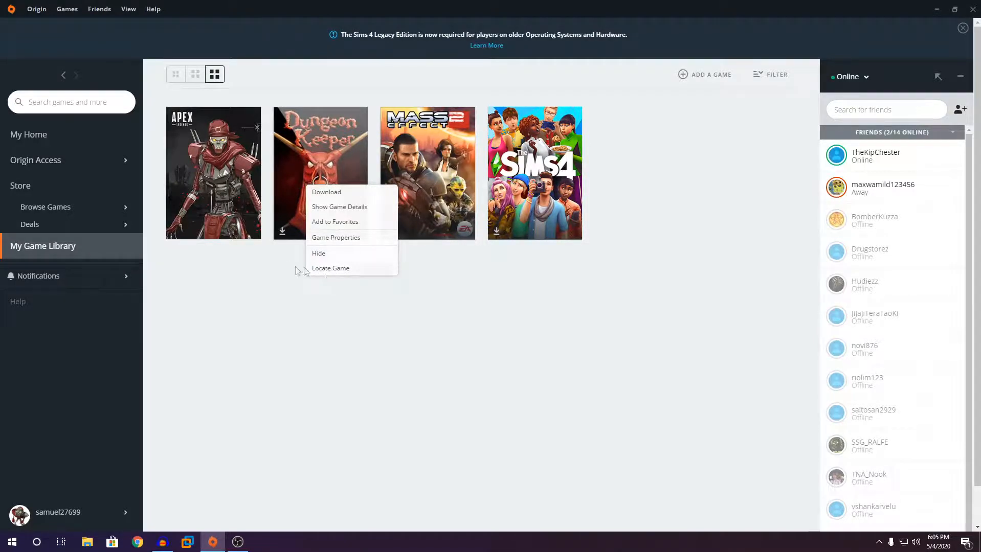
click(331, 267)
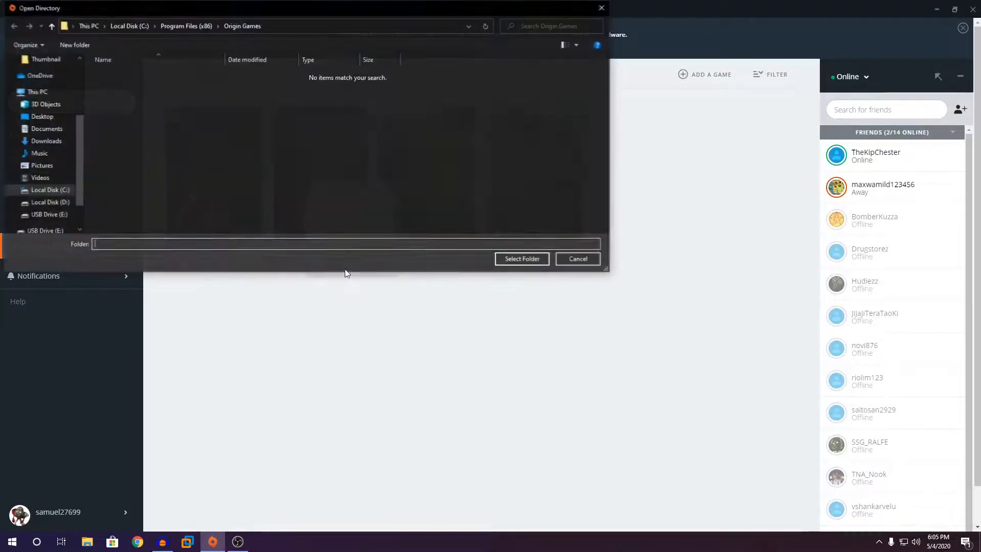
Select E:\Origin Games\Dungeon Keeper as the existing game folder
click(48, 215)
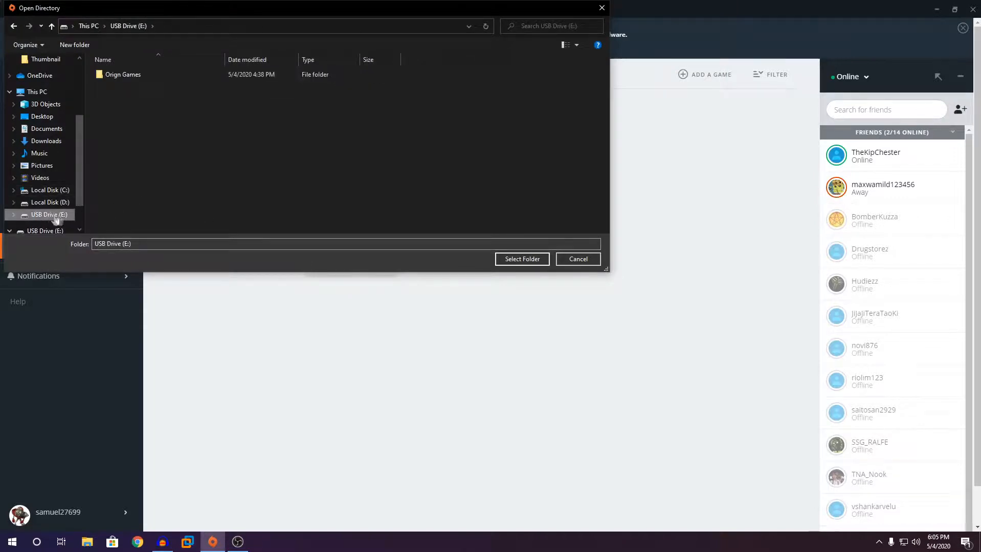
double_click(122, 73)
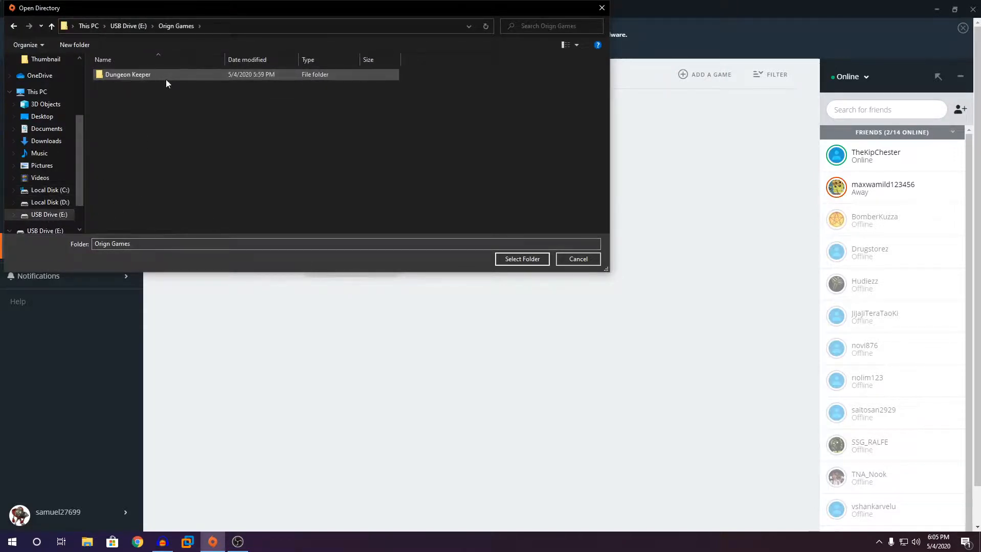
click(128, 75)
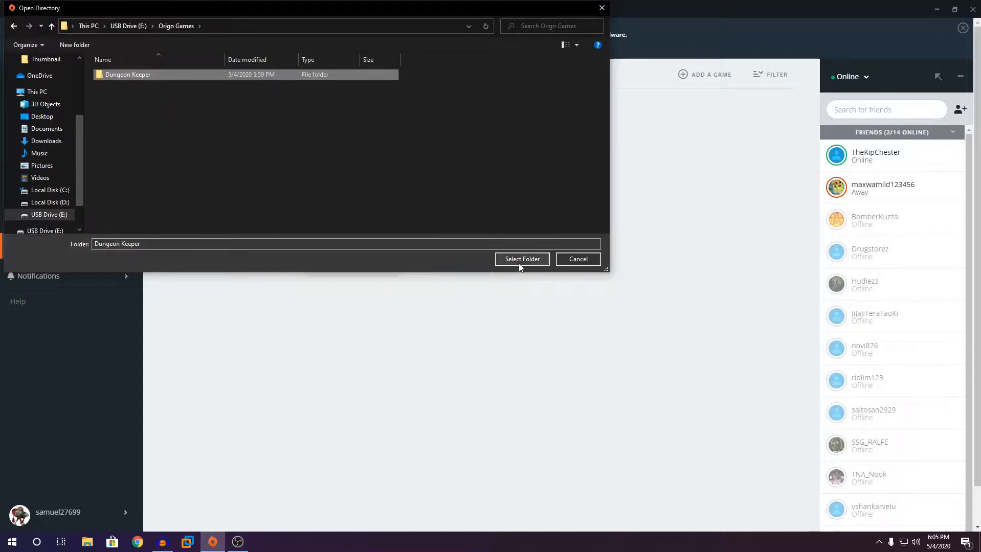
click(522, 259)
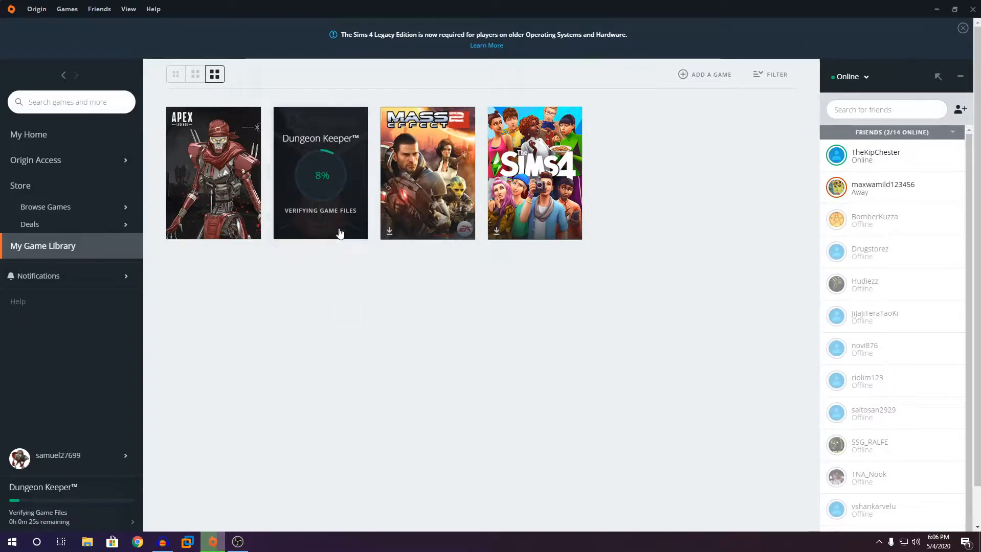
mouse_move(460, 302)
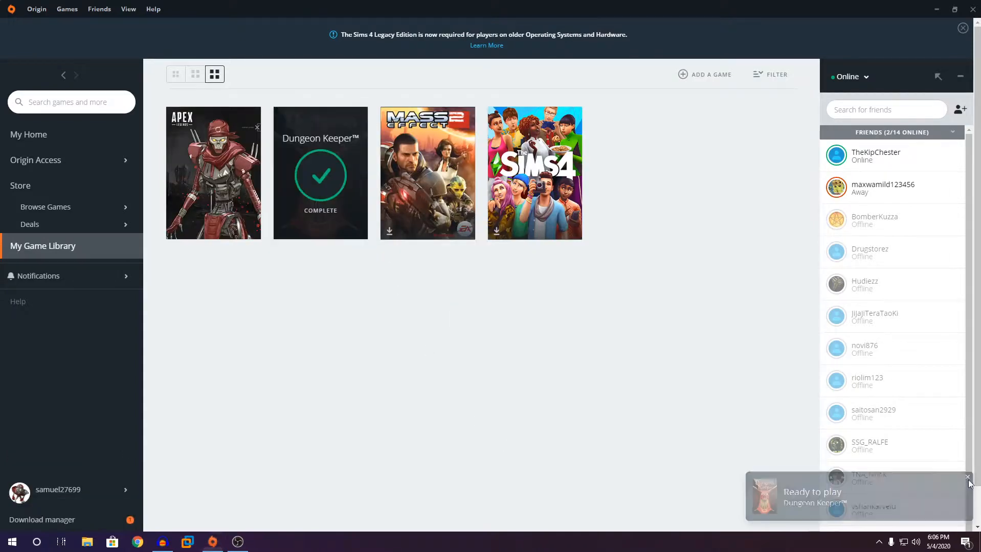
Close the 'Ready to play' notification once file verification completes
click(967, 477)
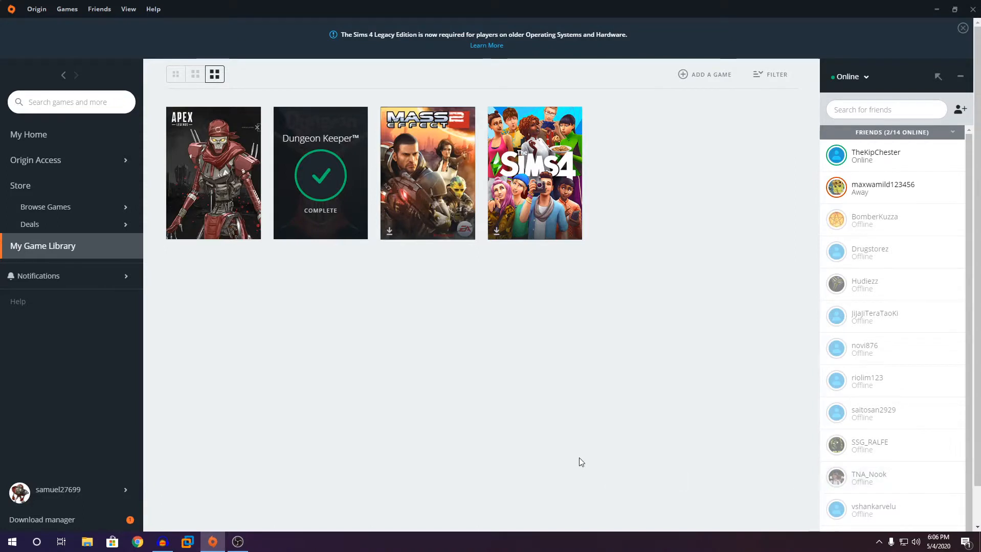